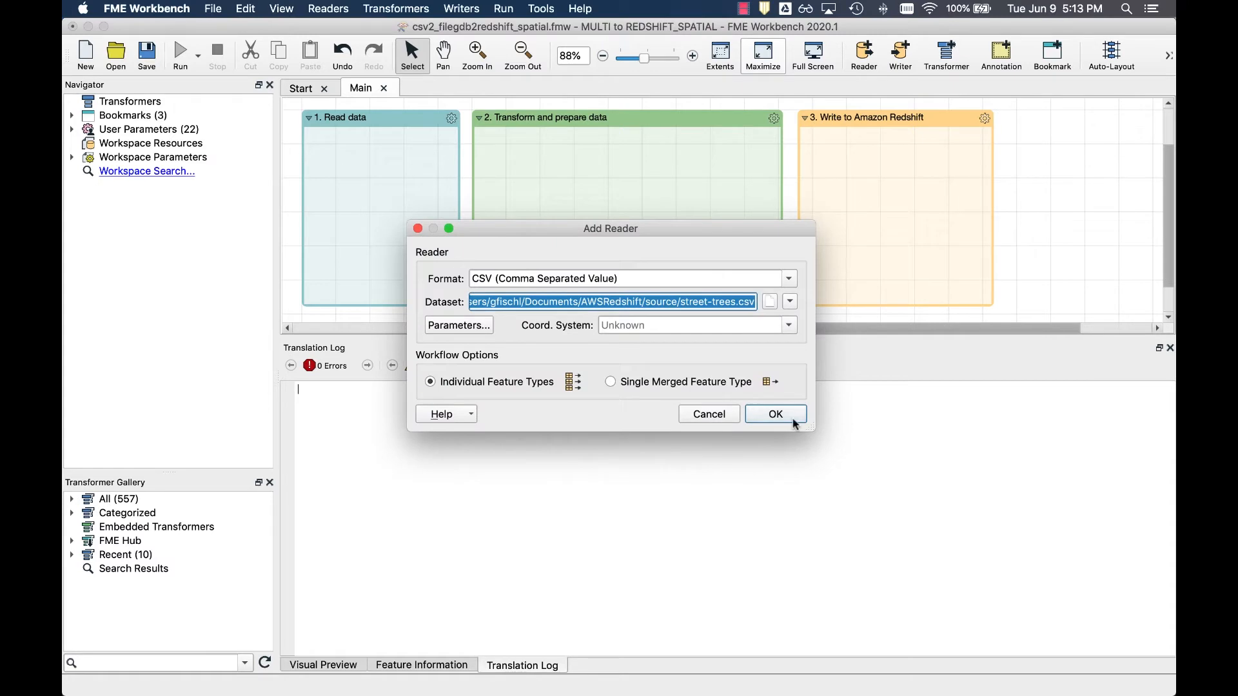
mouse_move(467, 280)
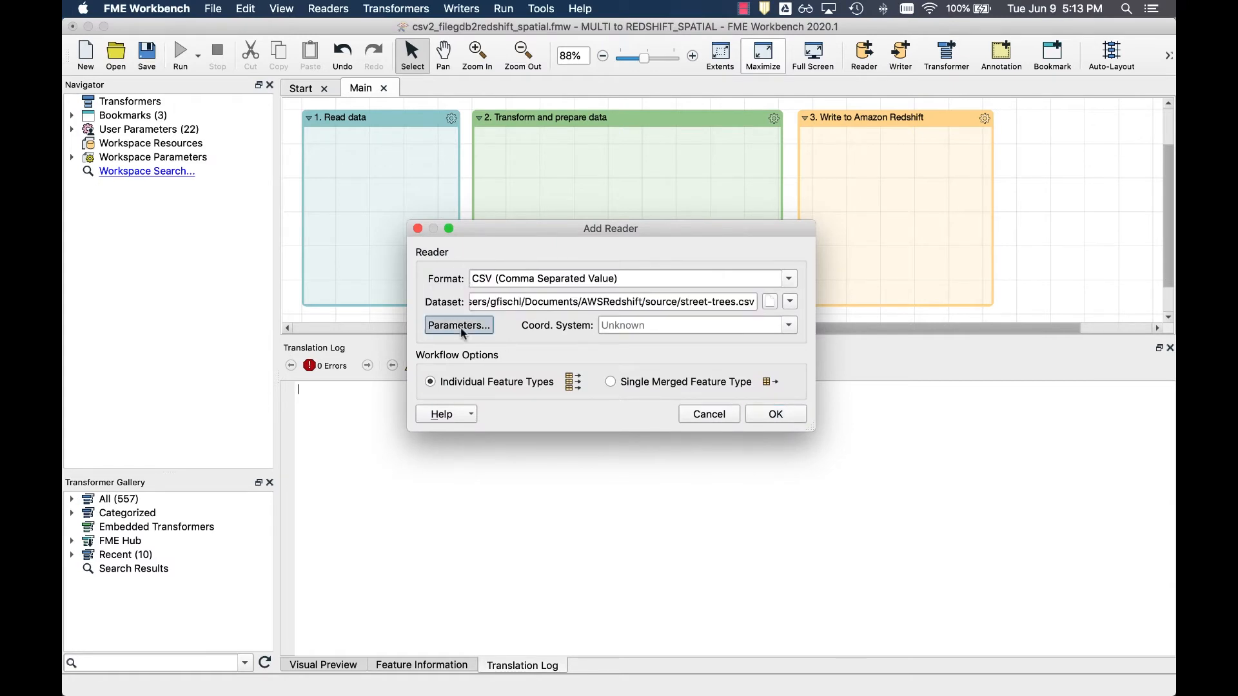
Add street-trees.csv as a CSV reader after checking its field parameters.
left_click(458, 325)
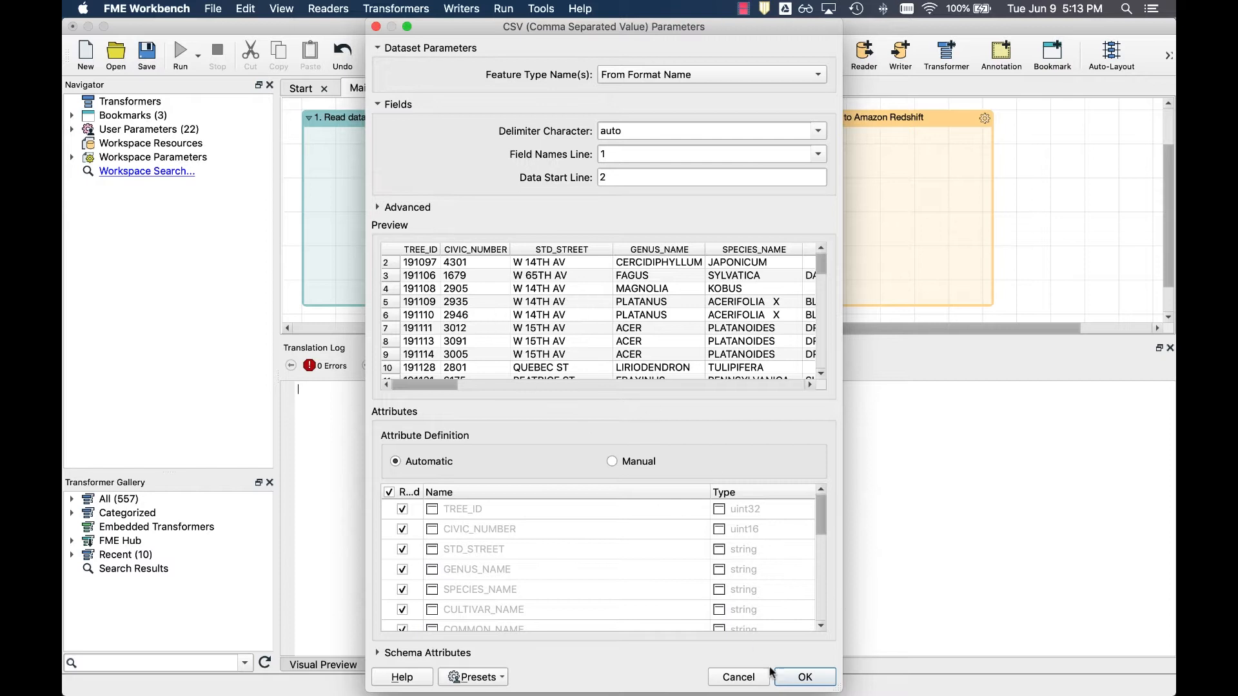
left_click(804, 677)
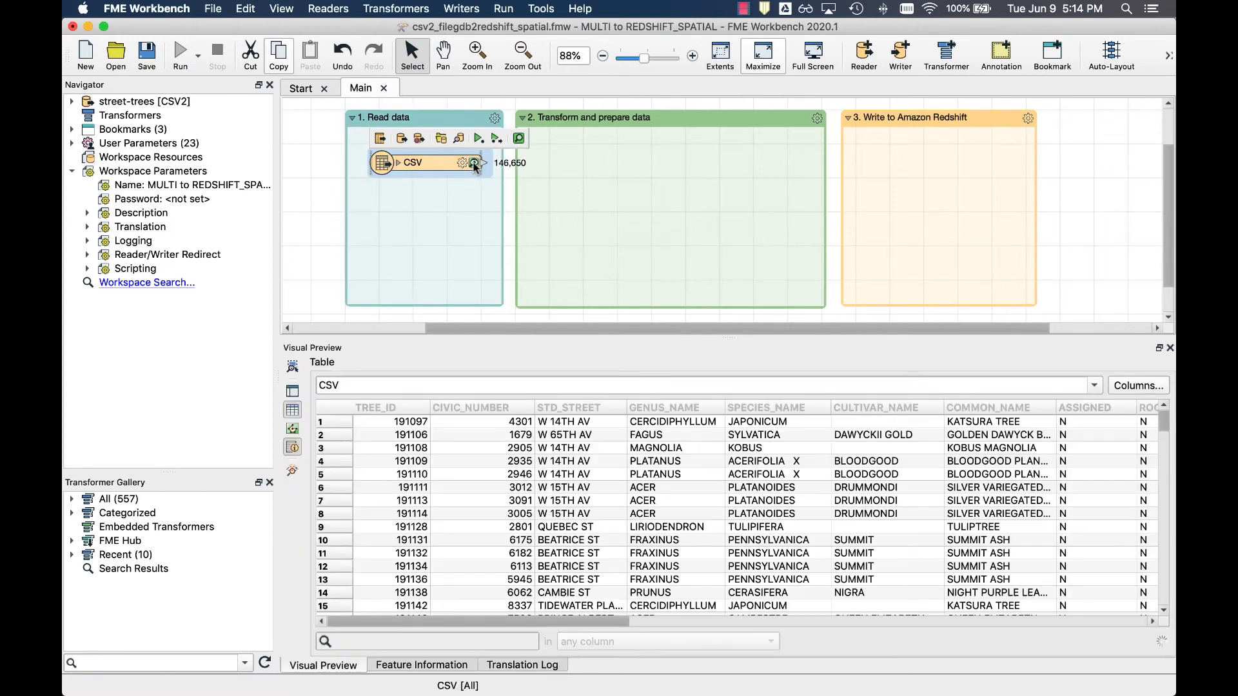
View row 1's full Geom value, a GeoJSON point with coordinates, in Visual Preview.
scroll("right", 3)
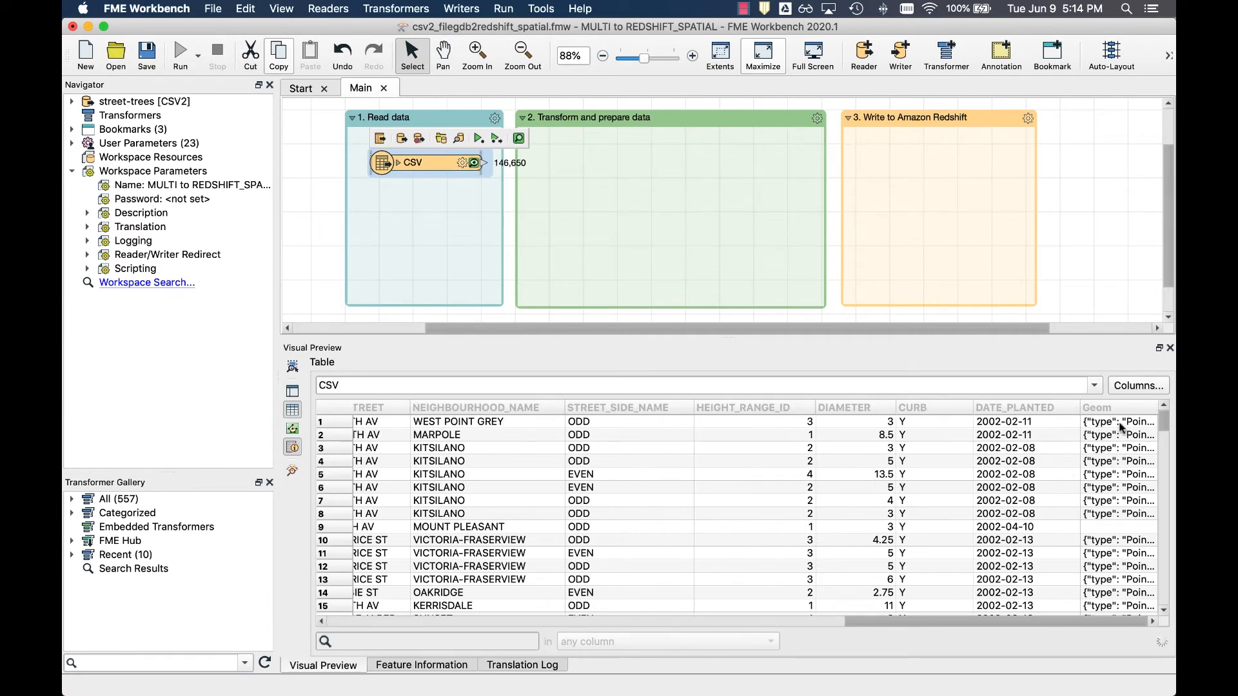
double_click(1118, 421)
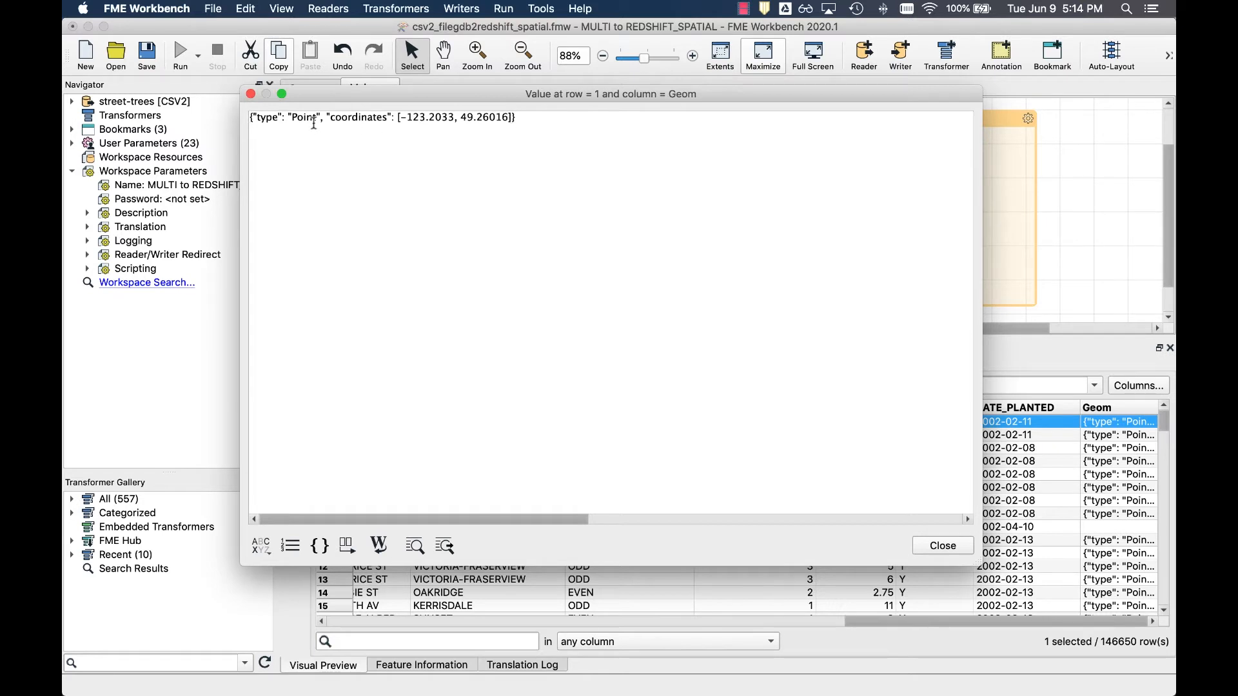
left_click(942, 546)
type("t")
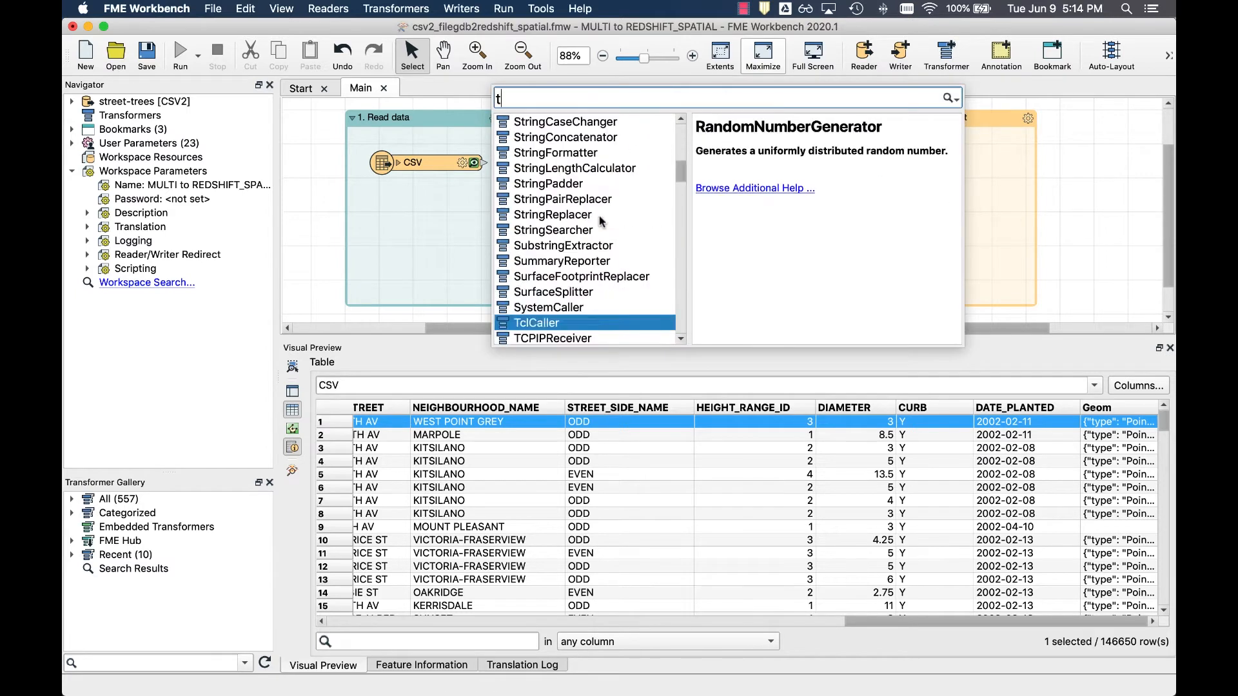
Add a GeometryReplacer and set its encoding and source to the Geom attribute.
type("ryre")
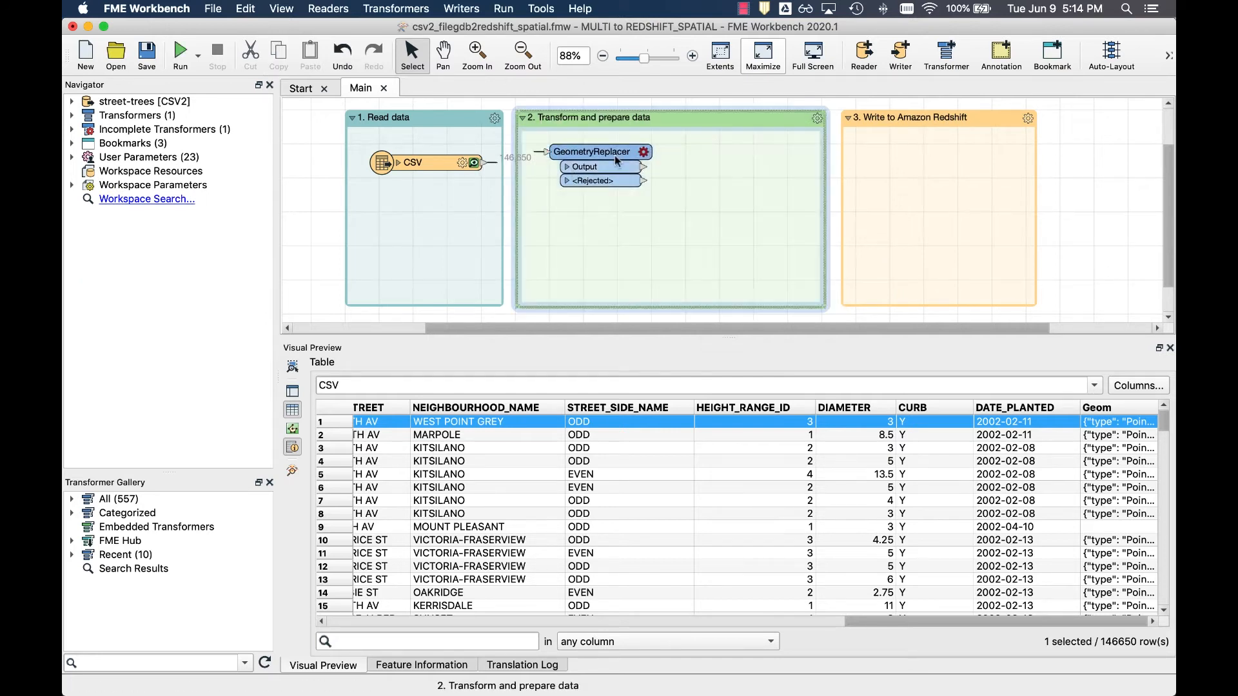
double_click(592, 152)
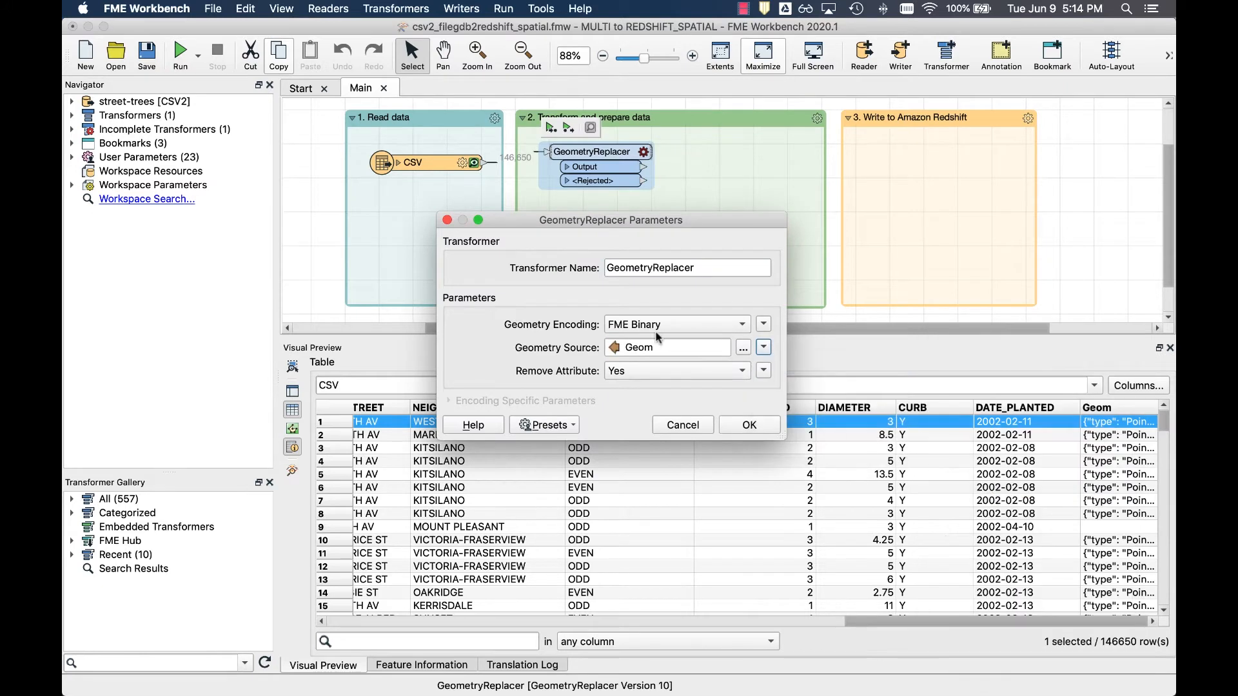
left_click(675, 324)
type("repro")
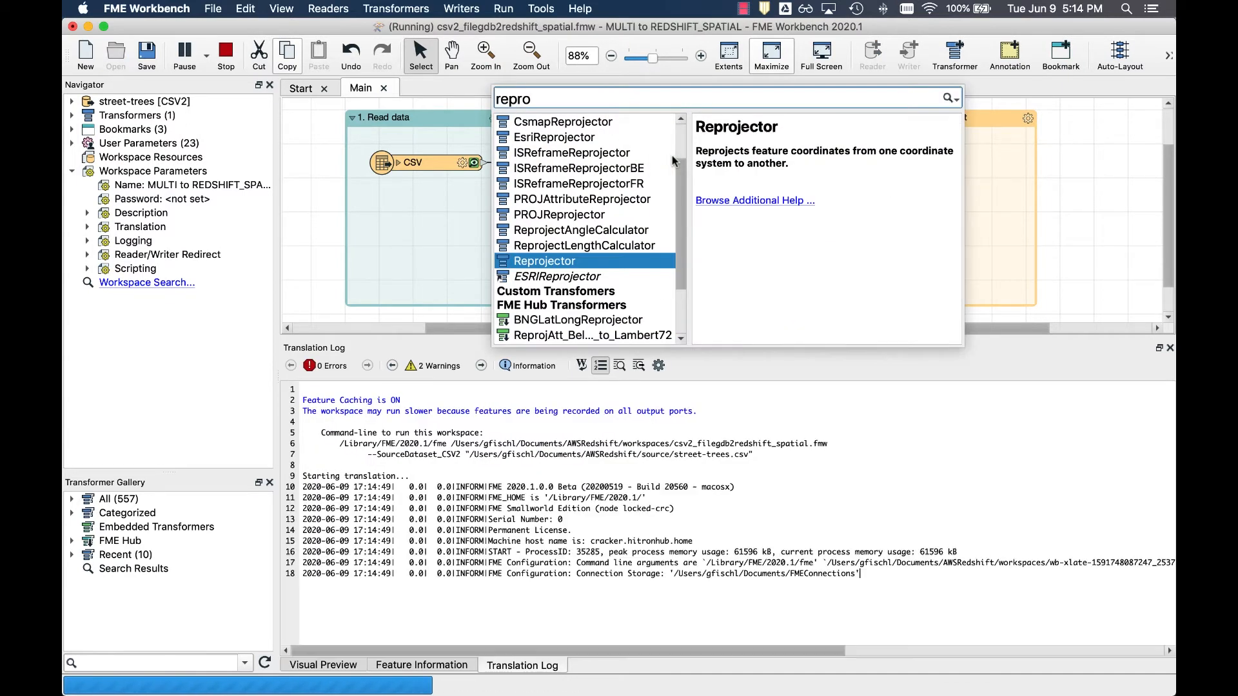
Add a Reprojector with destination coordinate system LL84 and run the workspace.
double_click(544, 260)
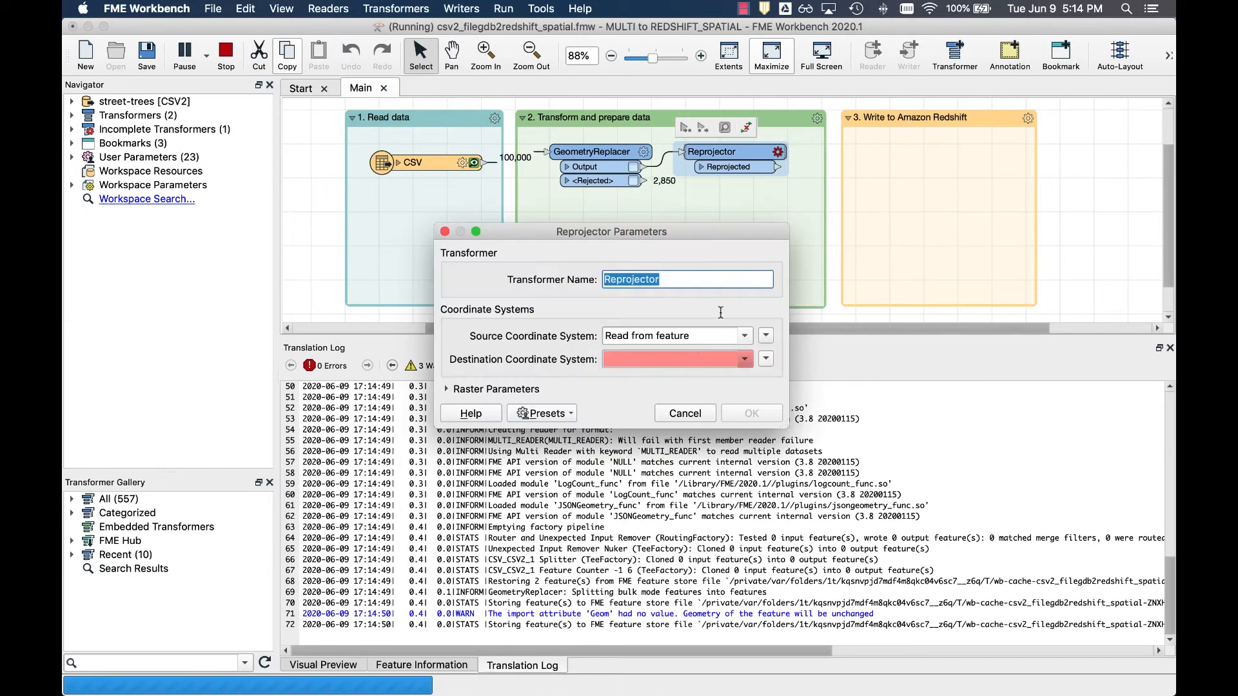
type("ll8")
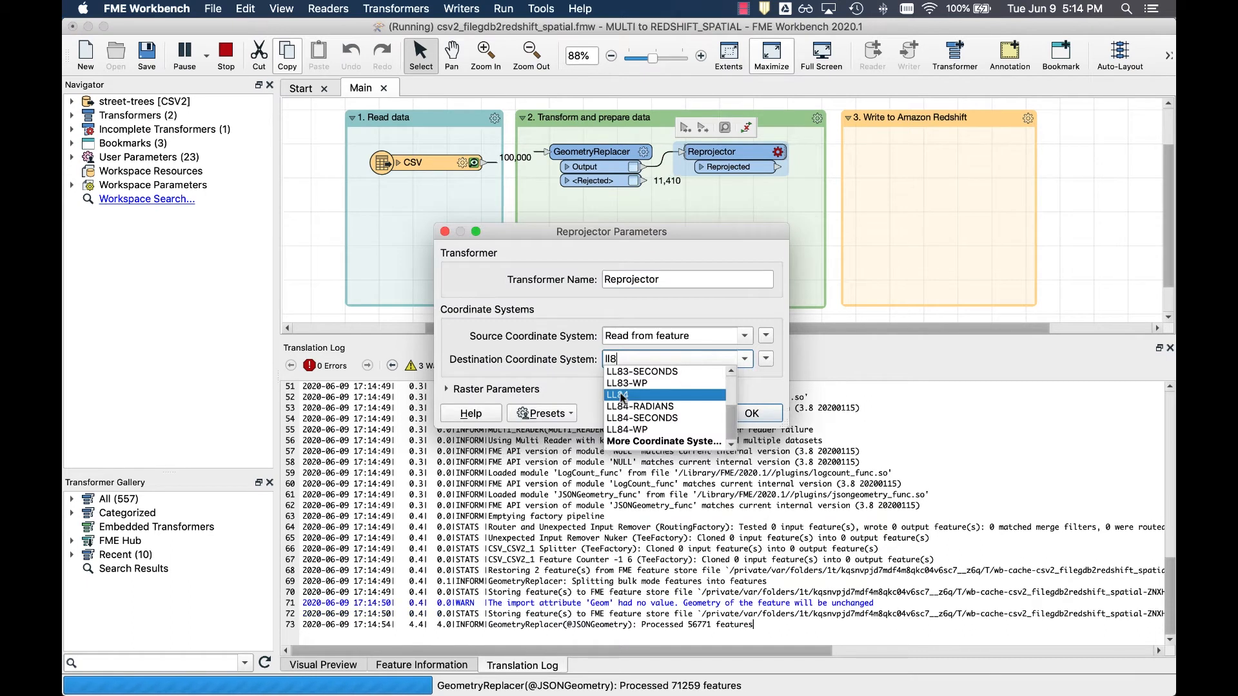
left_click(751, 413)
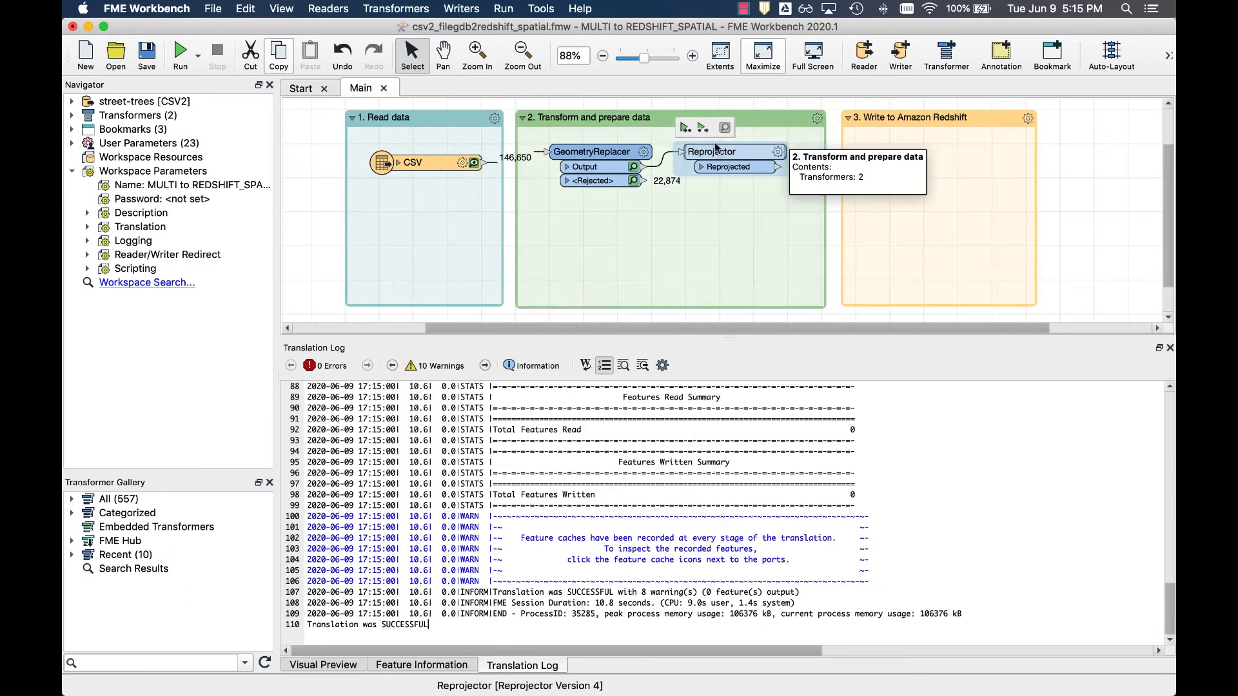
left_click(179, 55)
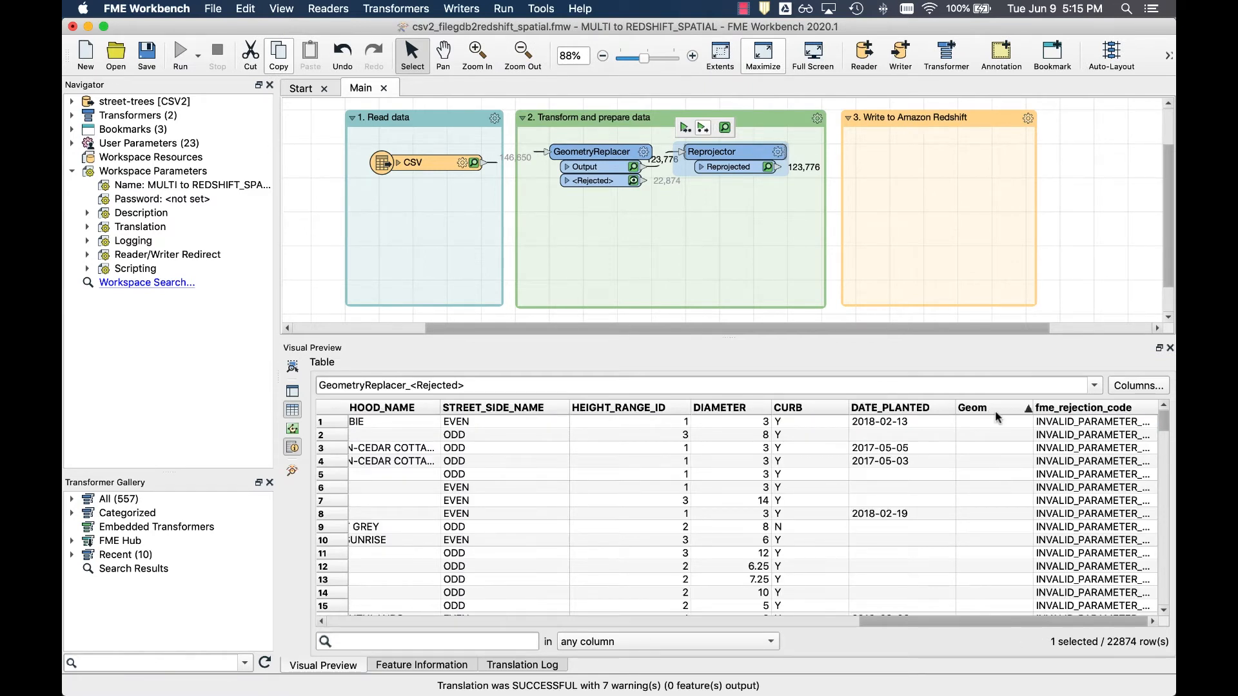
Preview the 123,776 reprojected tree features from the Reprojector's output port.
left_click(588, 117)
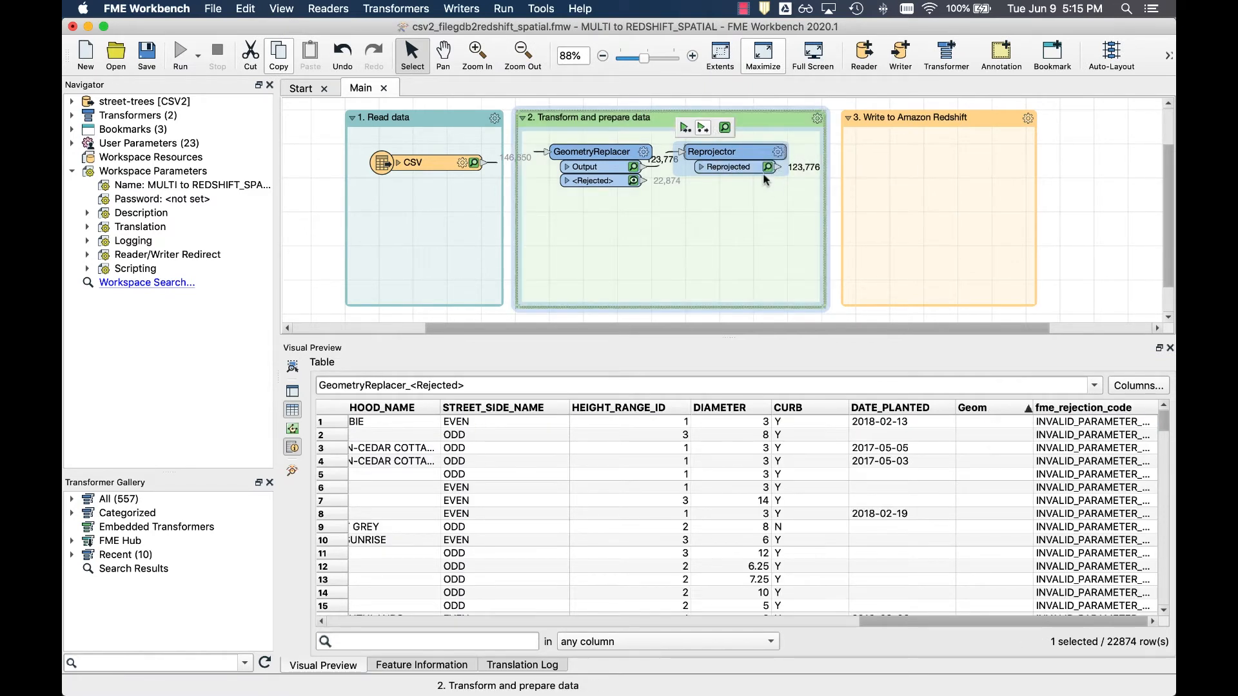
mouse_move(767, 166)
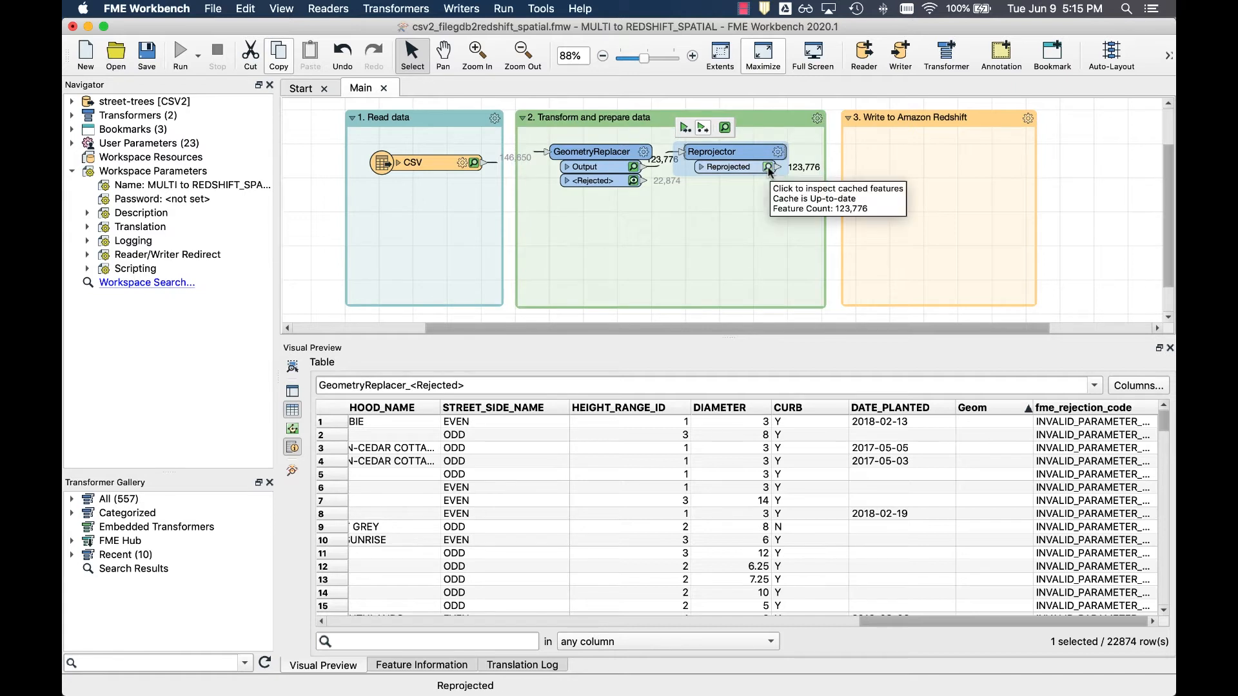
left_click(770, 166)
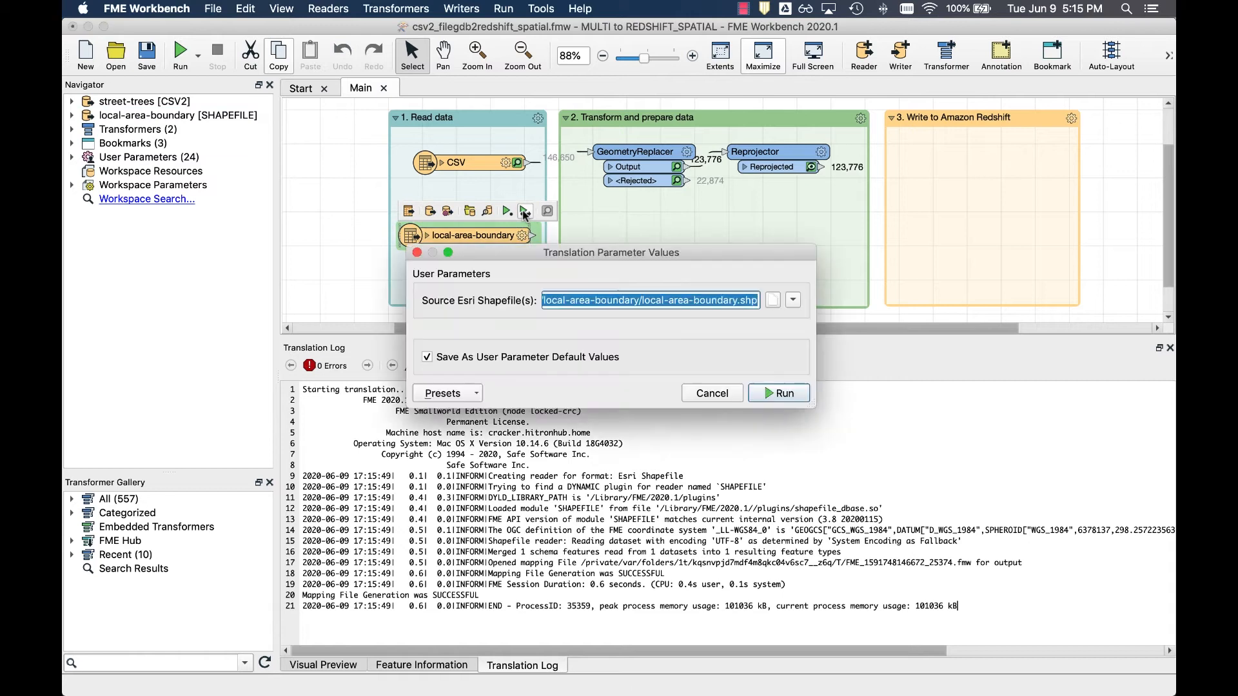
Run the workspace with the local-area-boundary shapefile reader added.
left_click(778, 392)
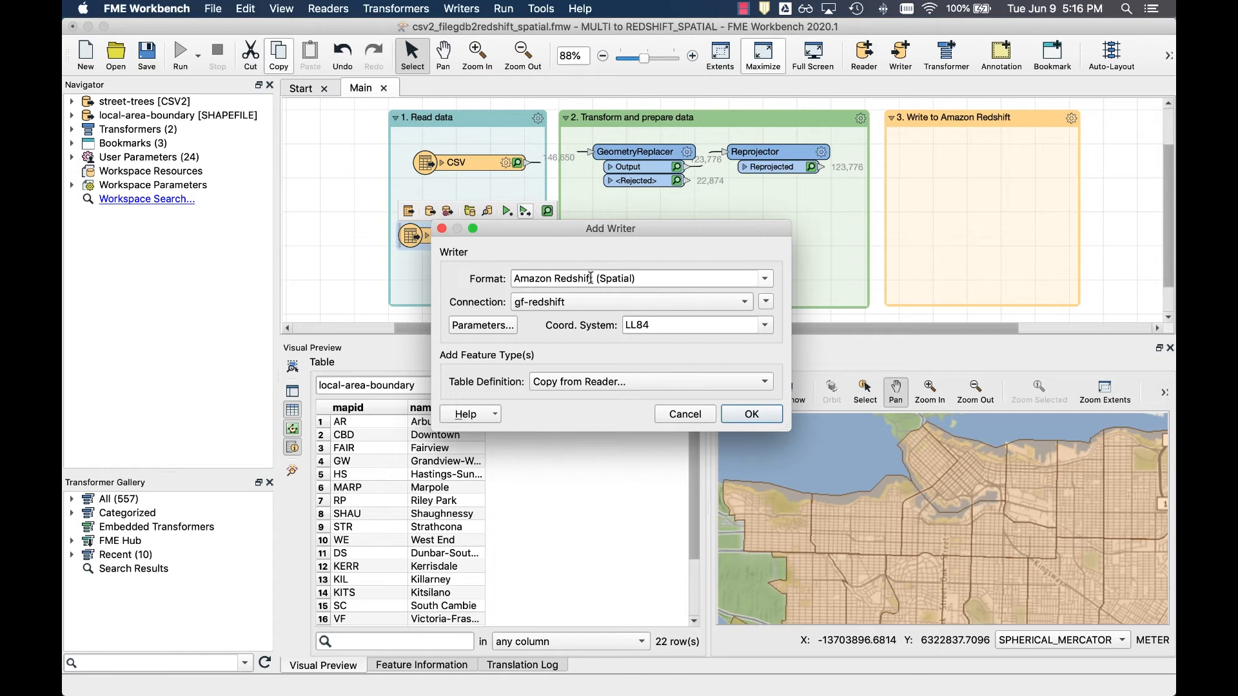
Configure the Amazon Redshift (Spatial) writer on the gf-redshift connection with a geom spatial column.
left_click(762, 302)
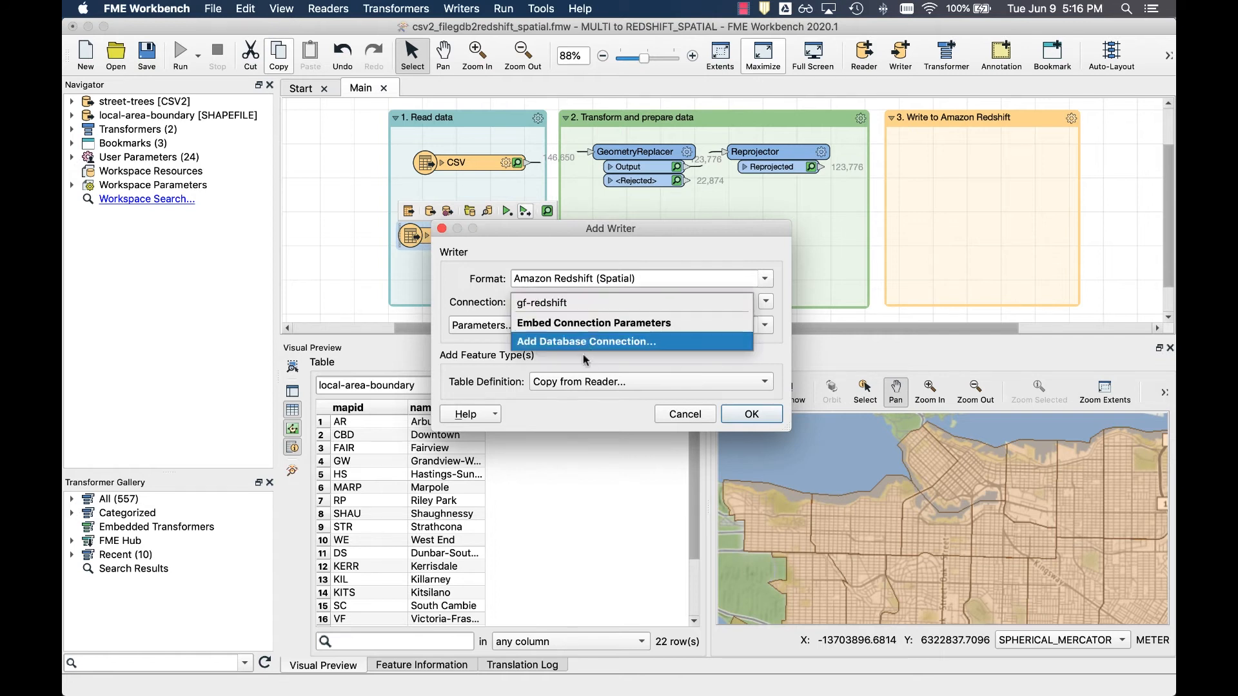
left_click(586, 341)
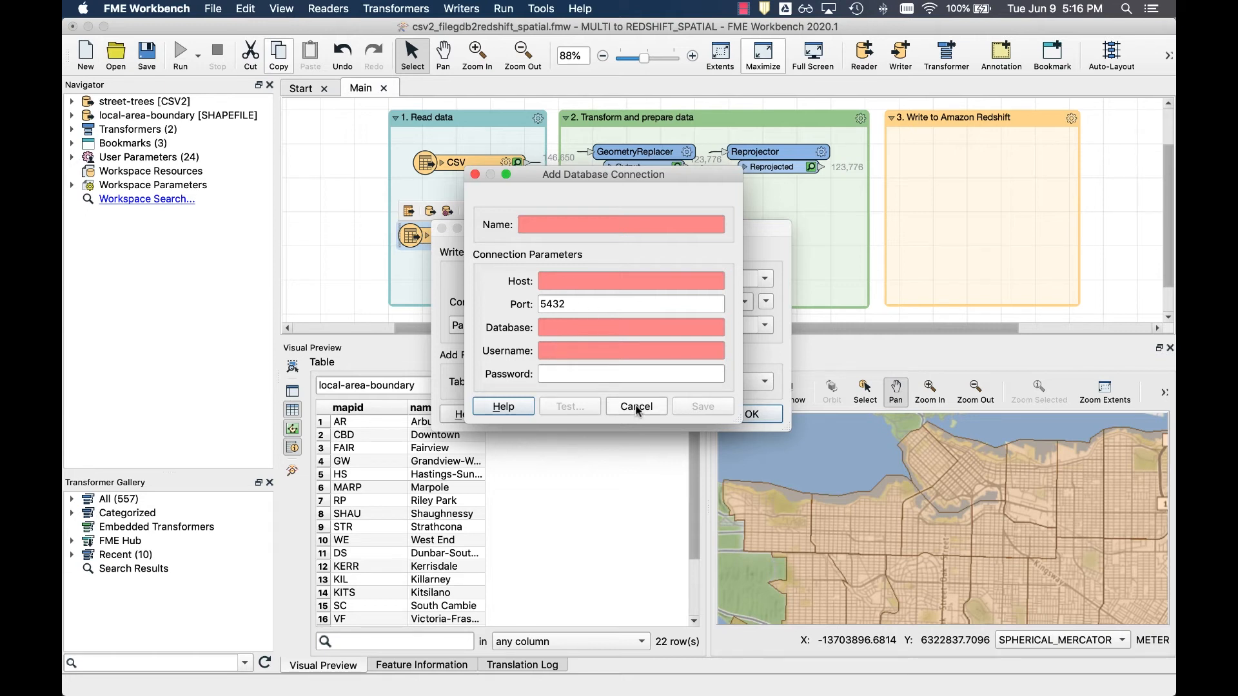
left_click(636, 406)
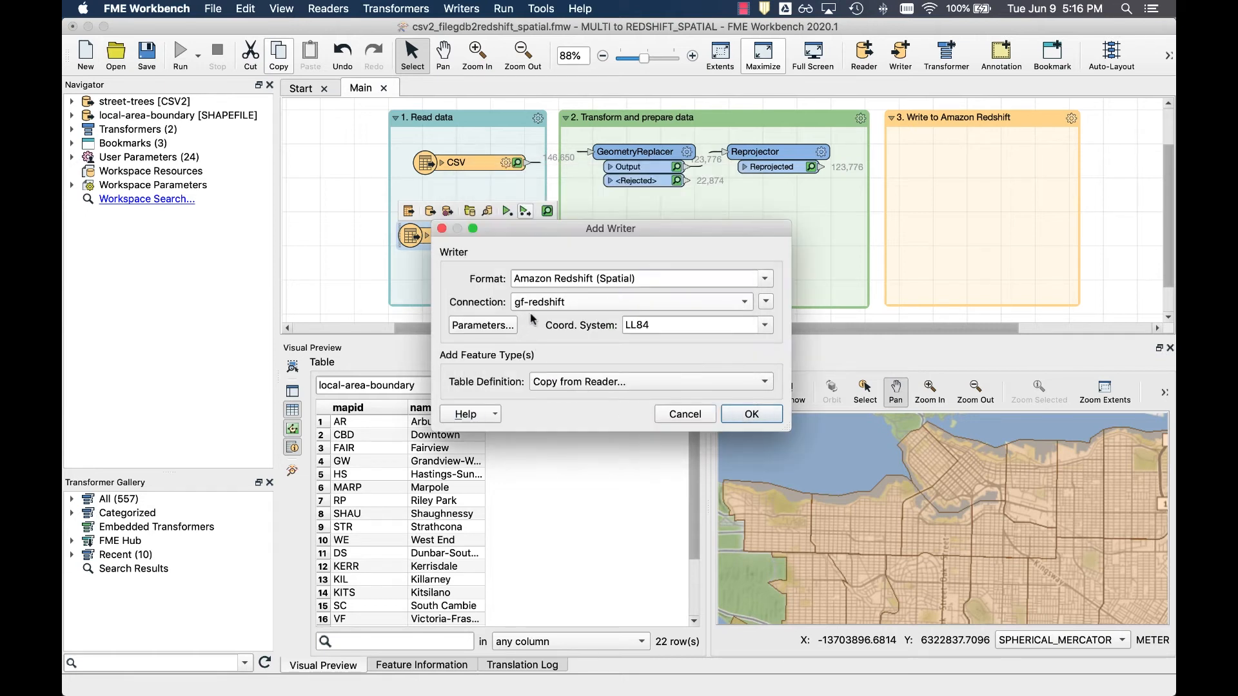
left_click(481, 325)
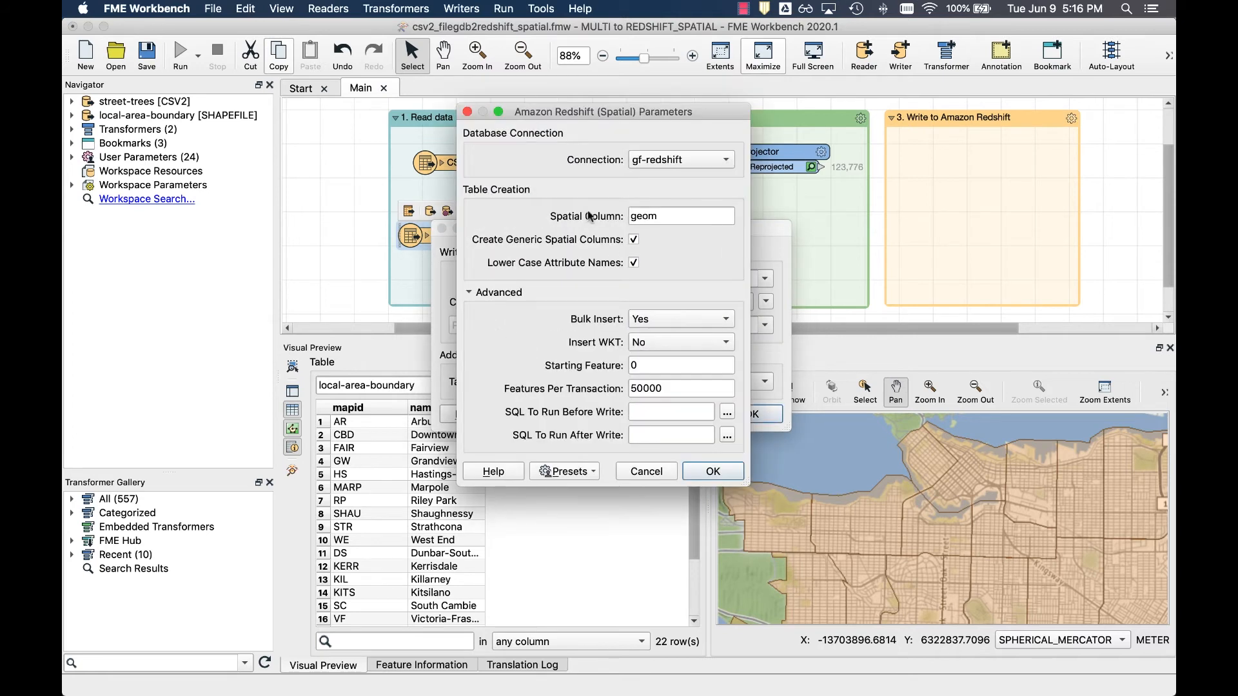
mouse_move(526, 388)
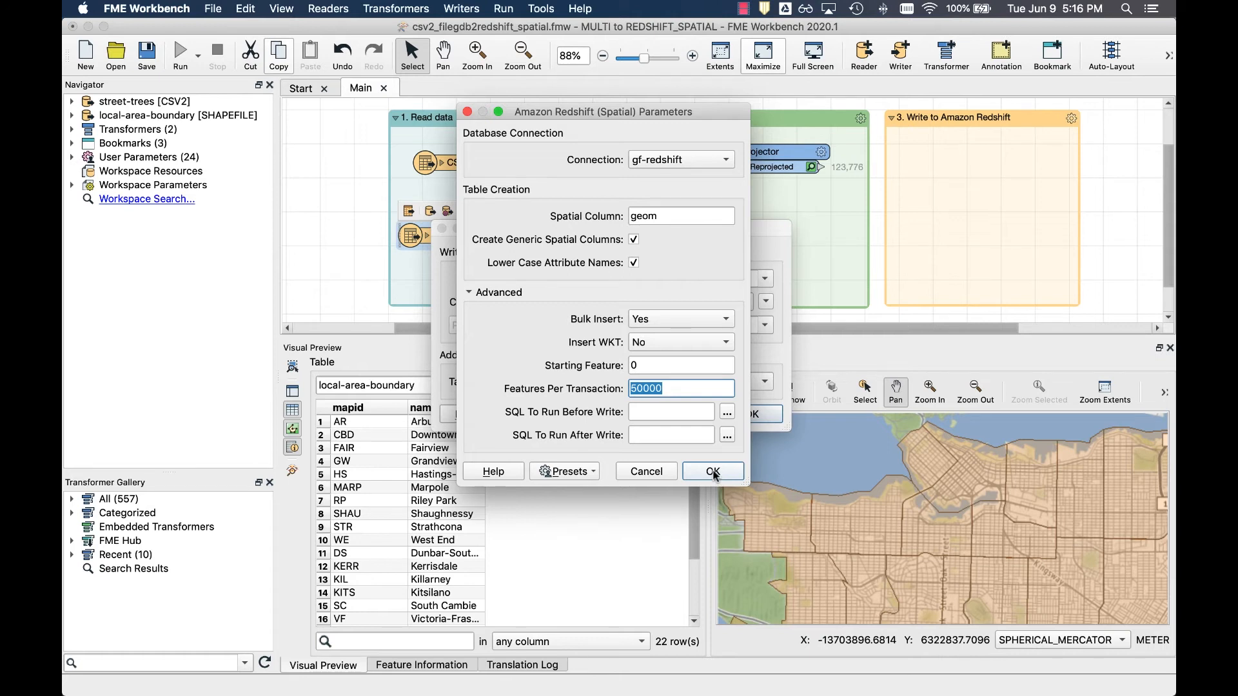
left_click(710, 472)
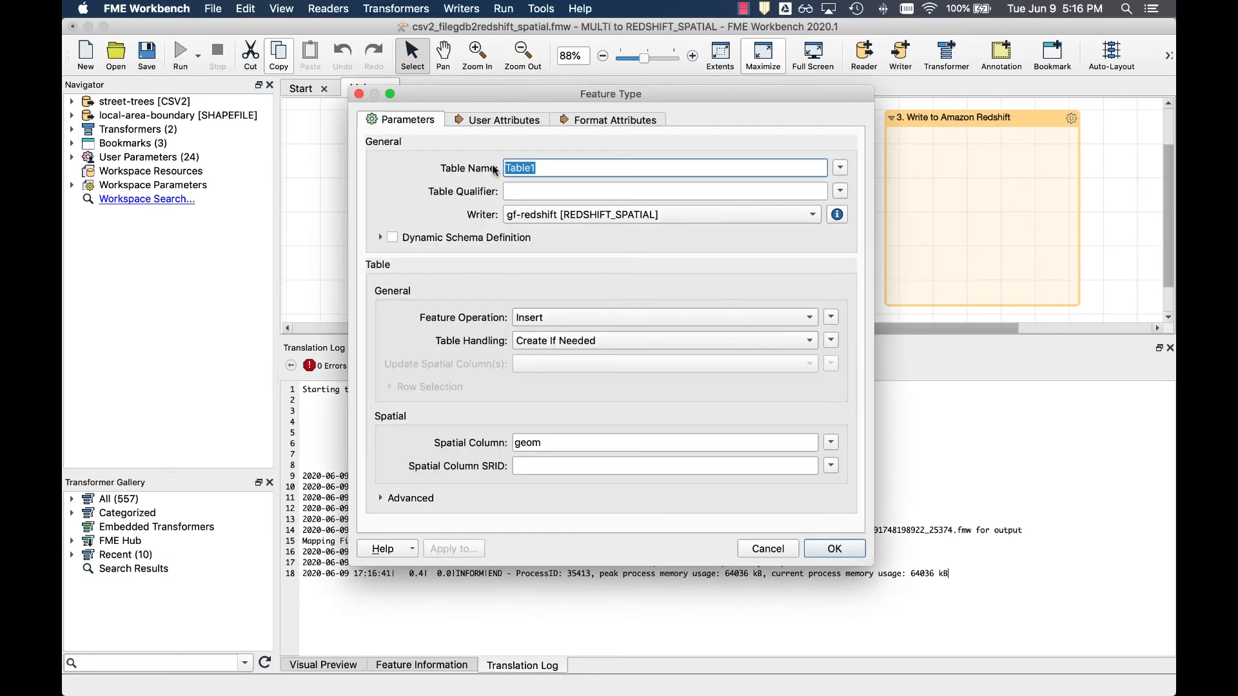
mouse_move(571, 160)
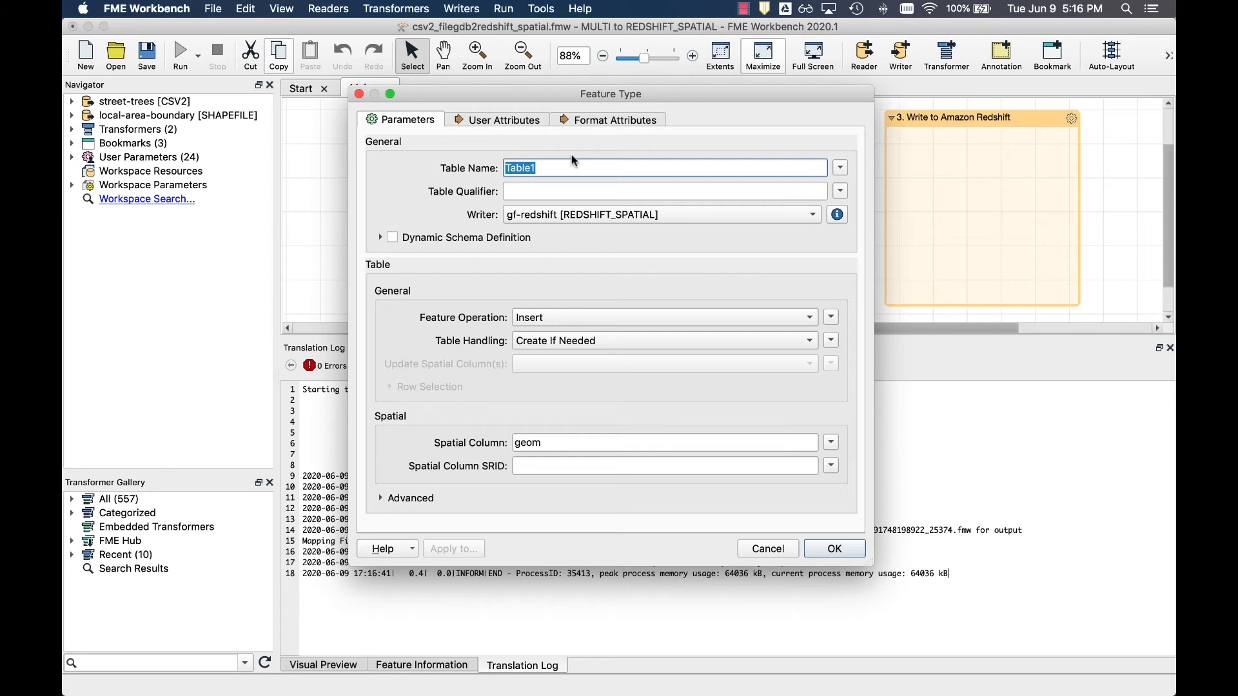
Name the output table city_trees_yvr with manually defined user attributes.
type("city_trees_yvr")
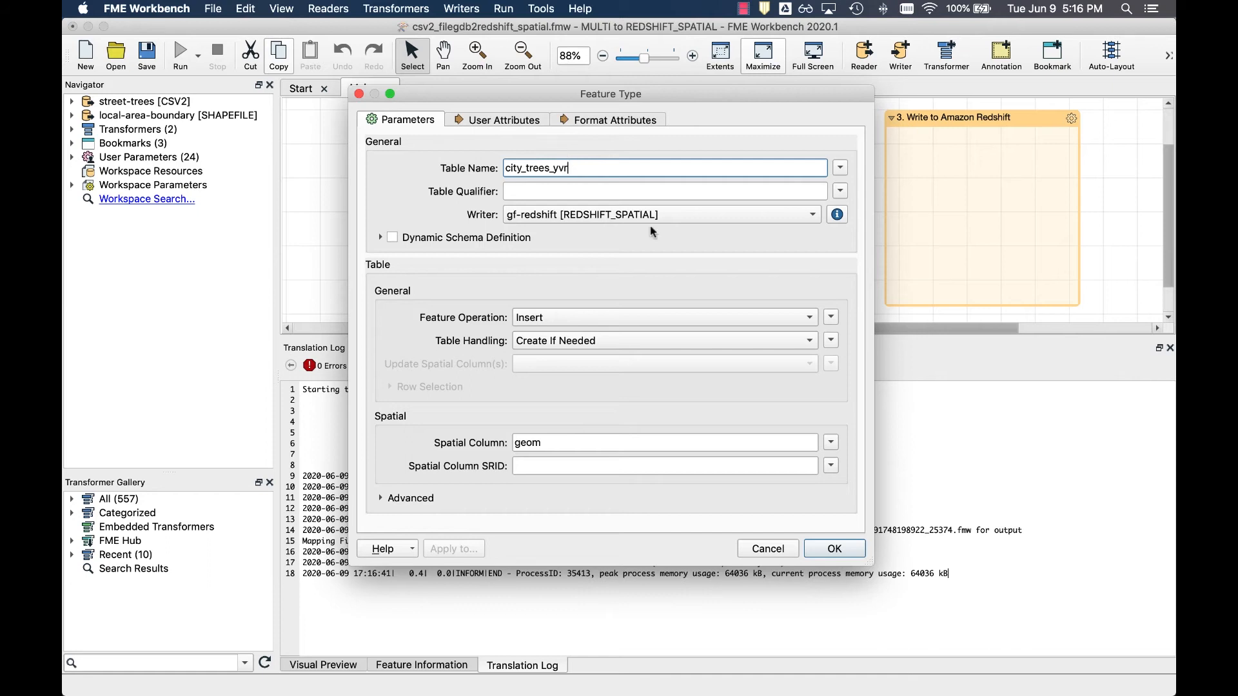
left_click(833, 548)
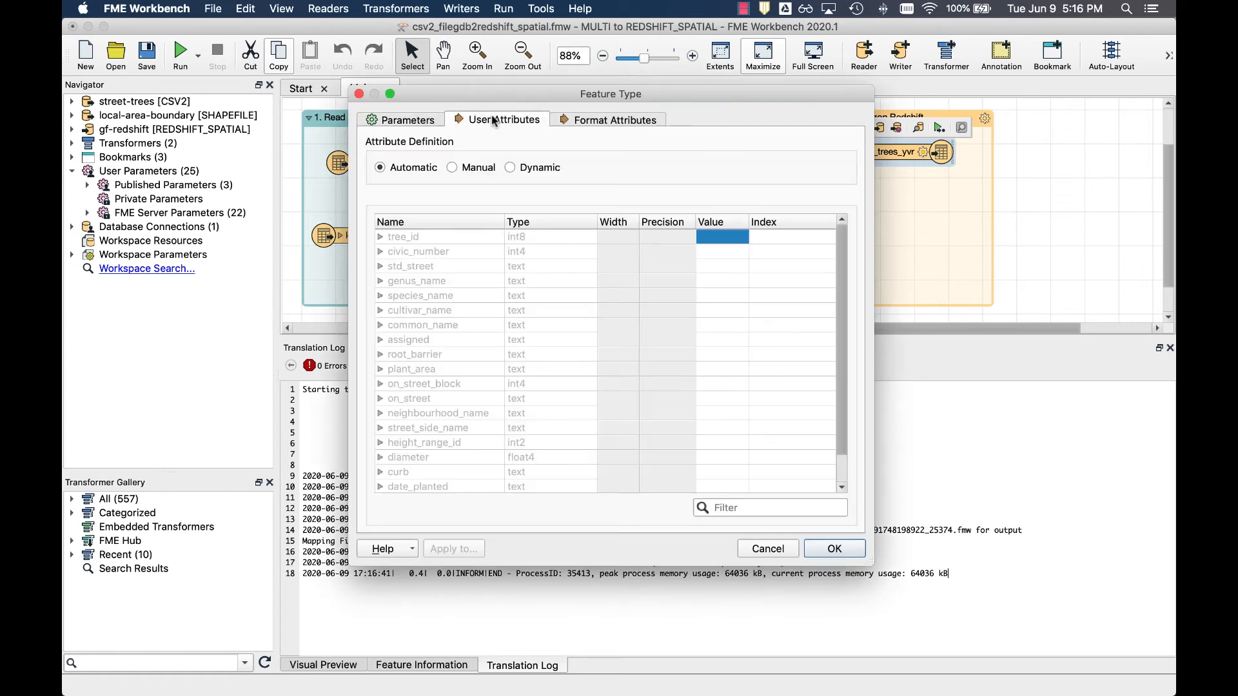
mouse_move(476, 215)
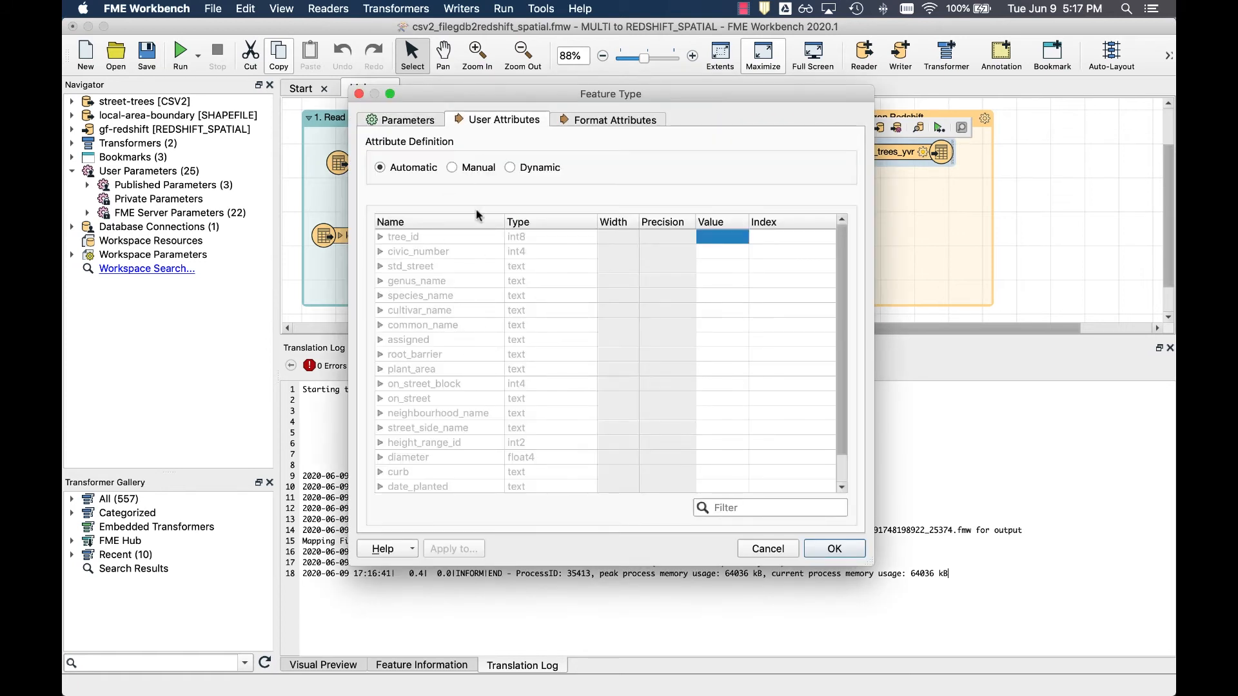
left_click(452, 166)
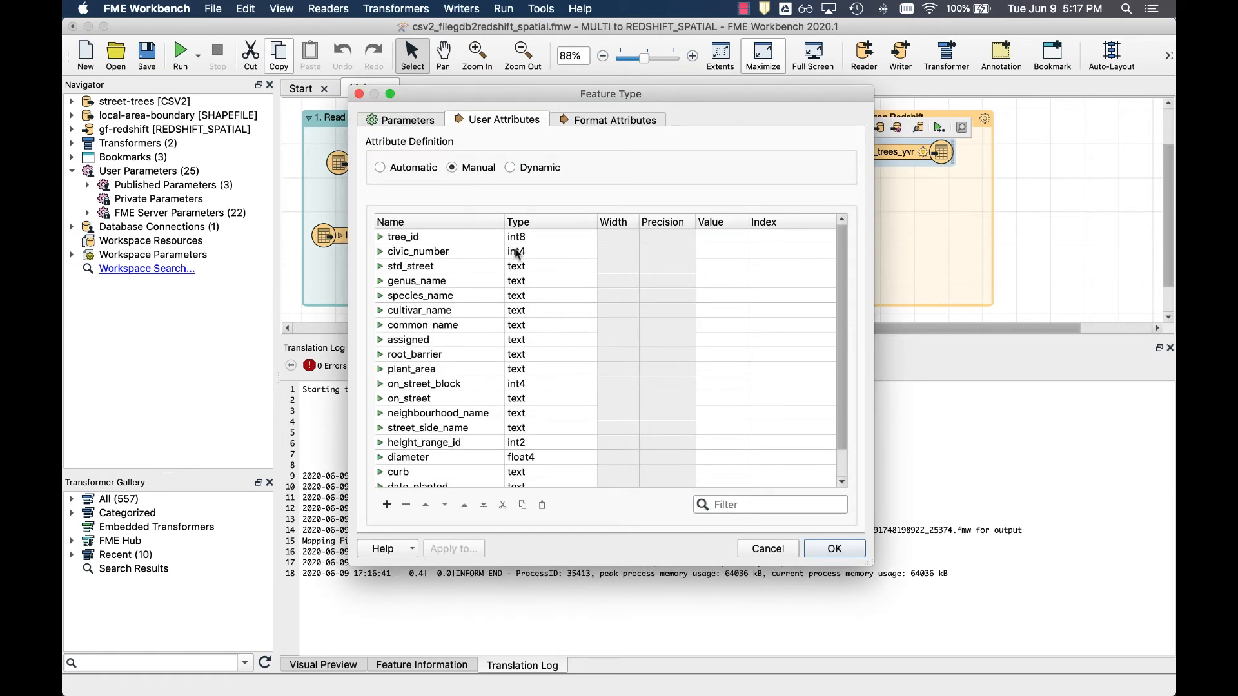
left_click(403, 237)
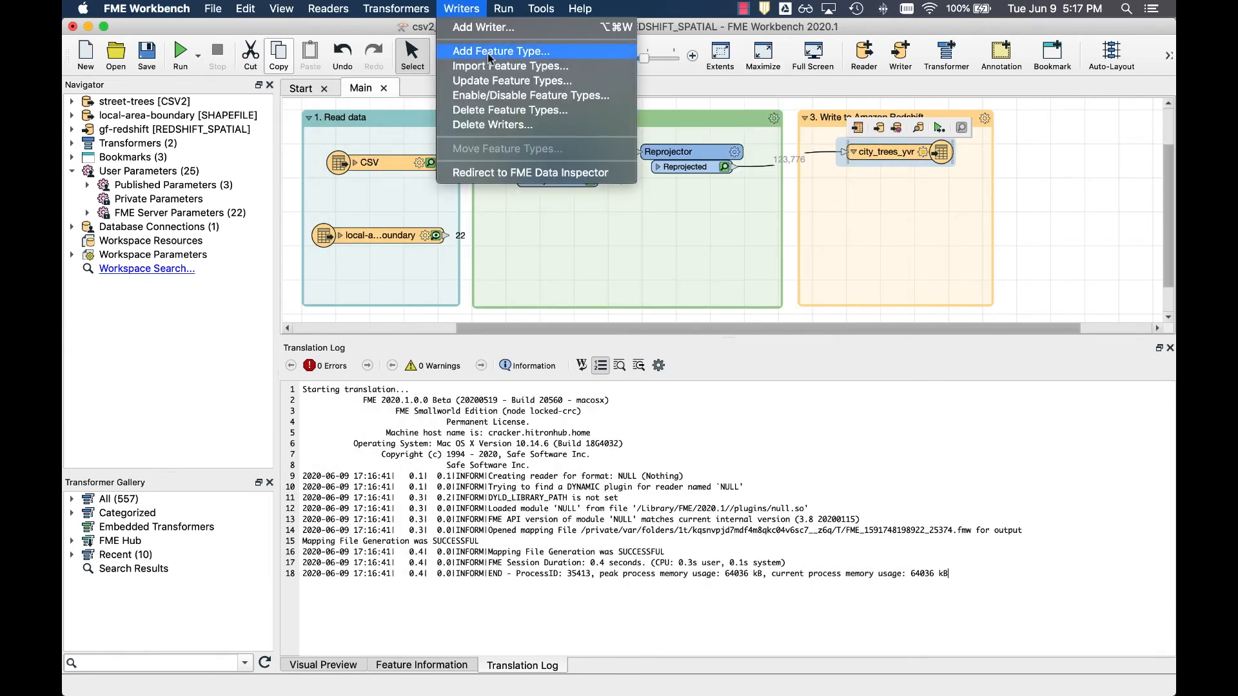
Add the area_boundaries_yvr feature type and run the load into Redshift via gf-redshift.
left_click(501, 50)
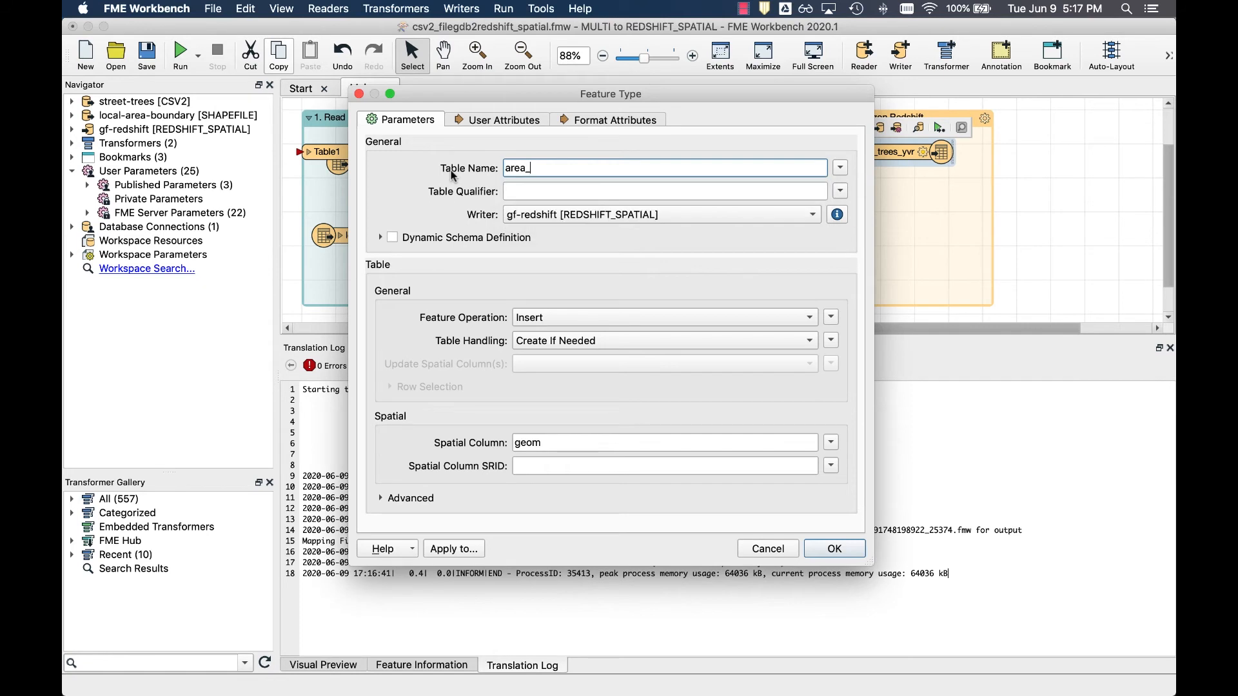
left_click(835, 550)
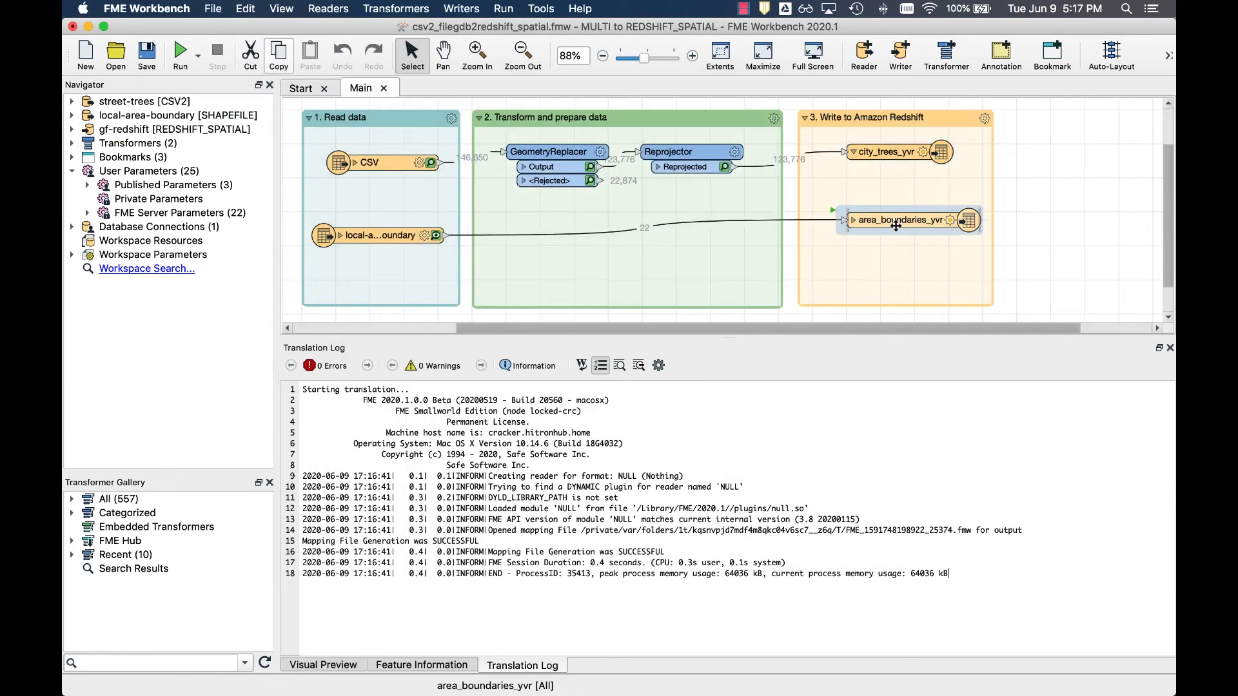
left_click(179, 49)
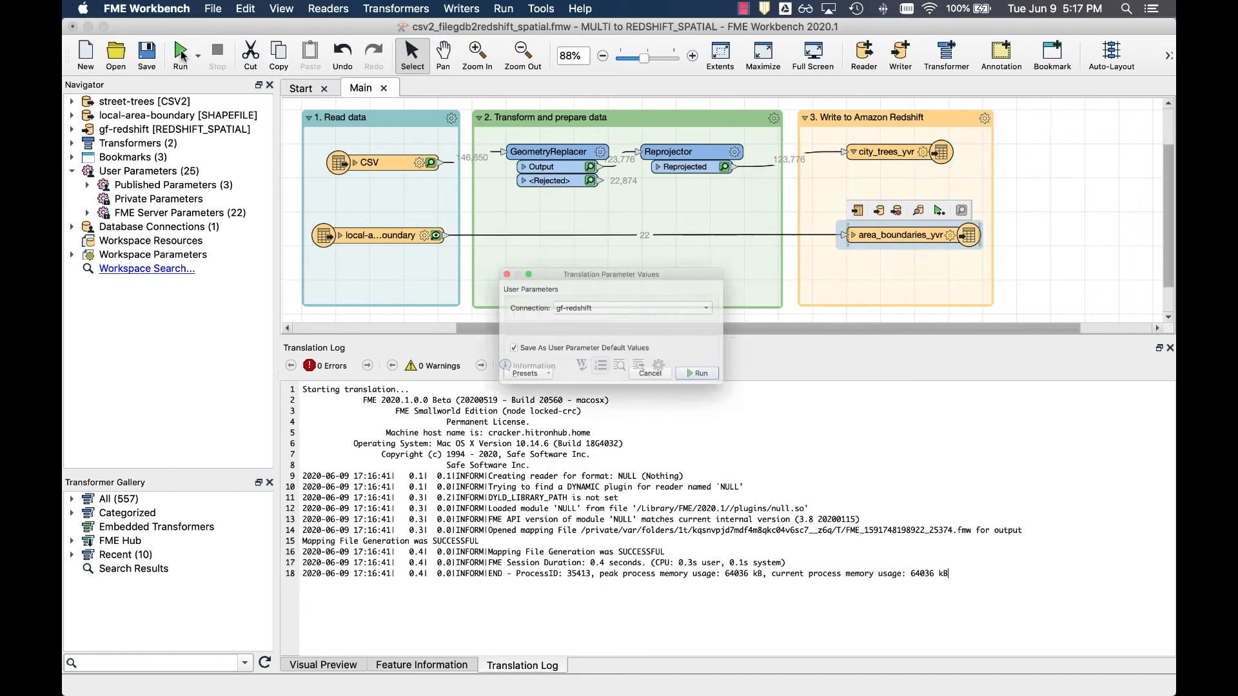
left_click(696, 373)
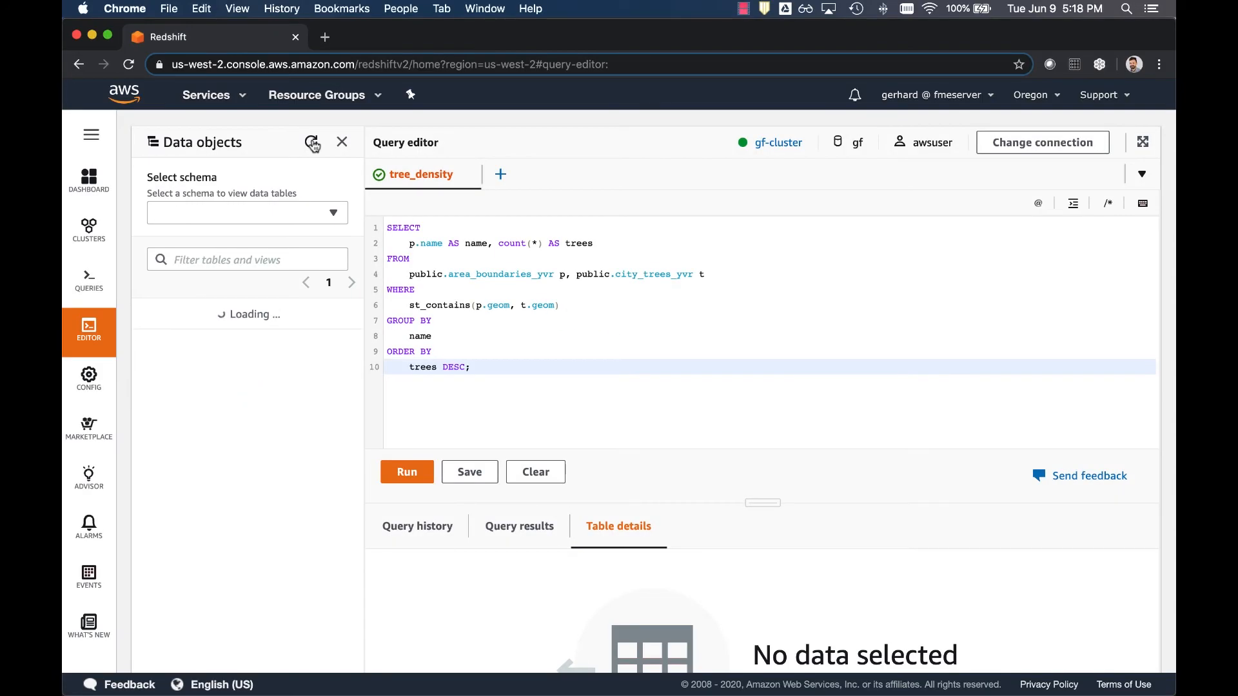
Refresh the public schema tables and run the tree_density spatial query.
left_click(246, 213)
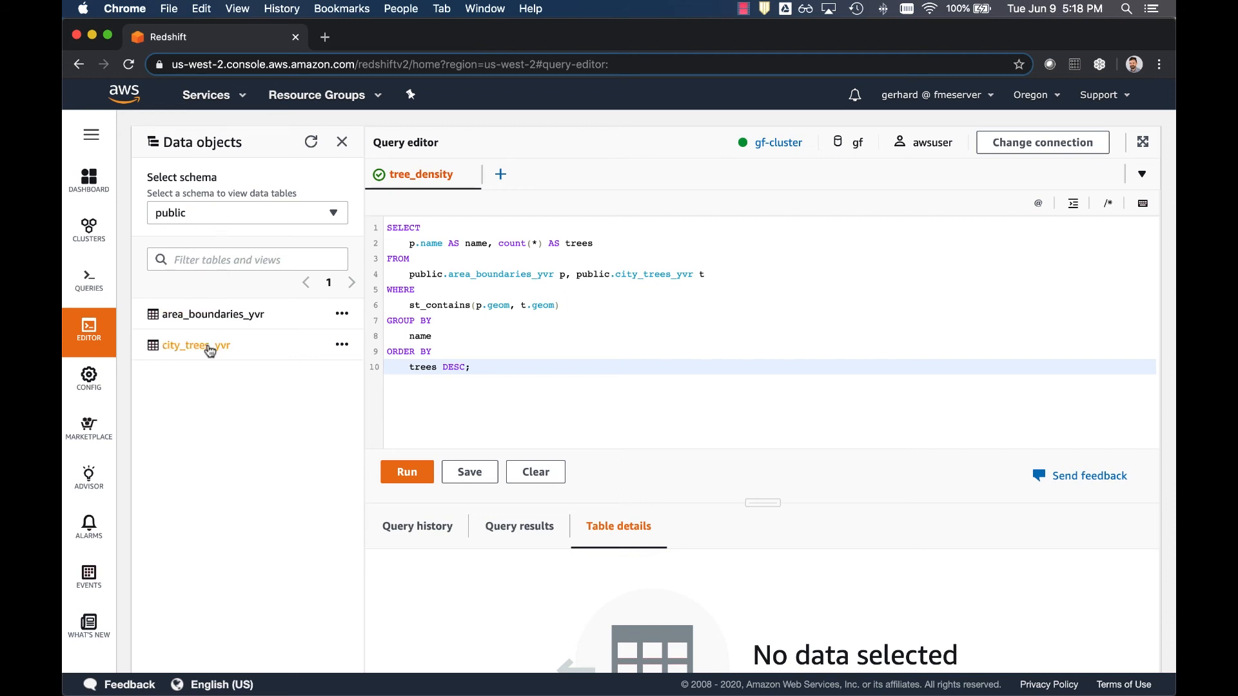
mouse_move(203, 326)
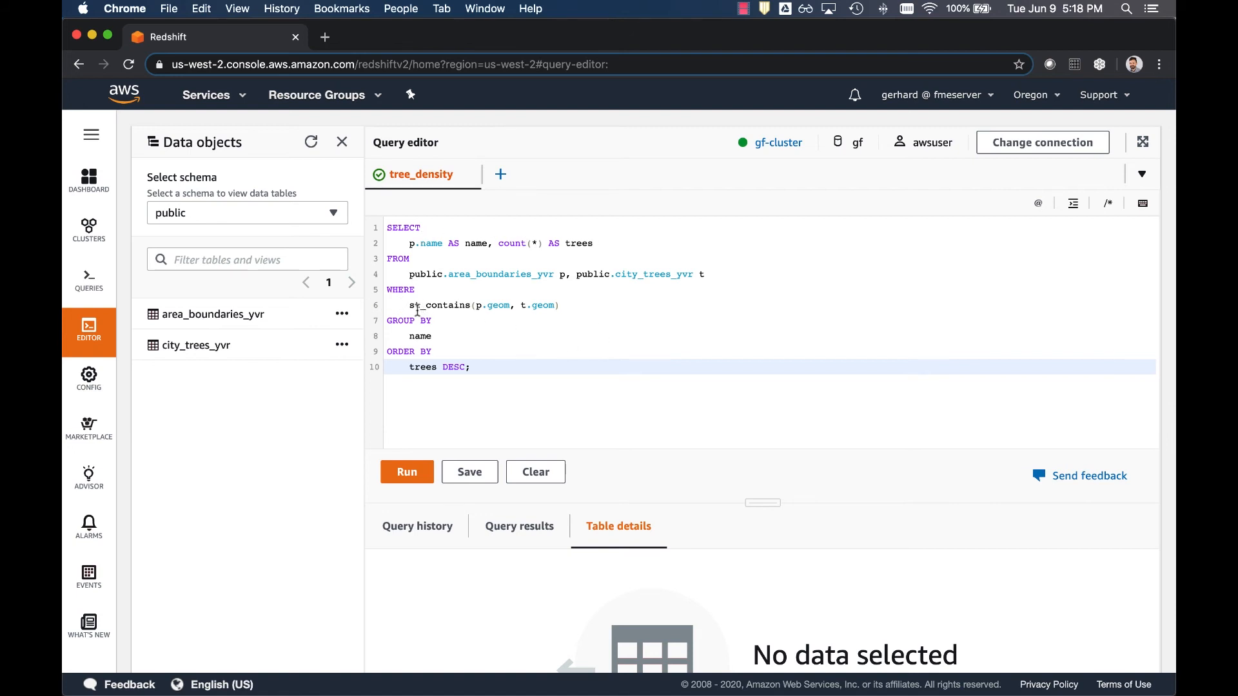
left_click(406, 473)
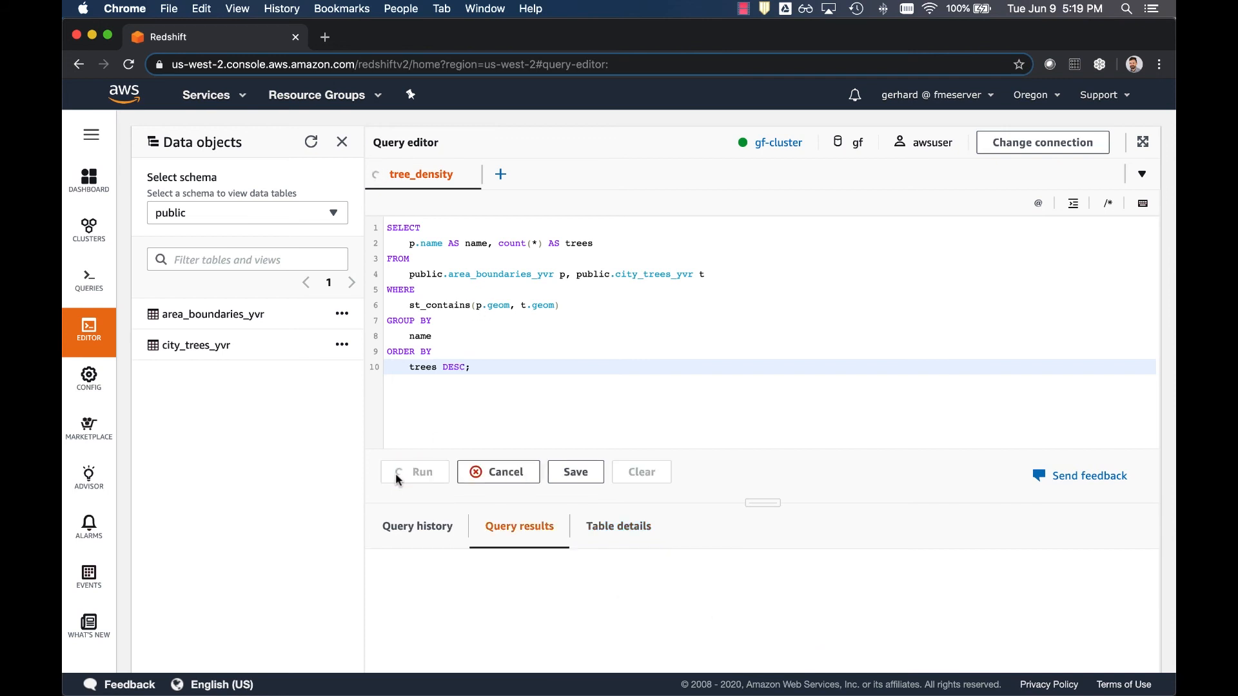
Reveal the tree_density query results ranking 22 neighbourhoods, Renfrew-Collingwood highest at 9,682.
left_click(414, 472)
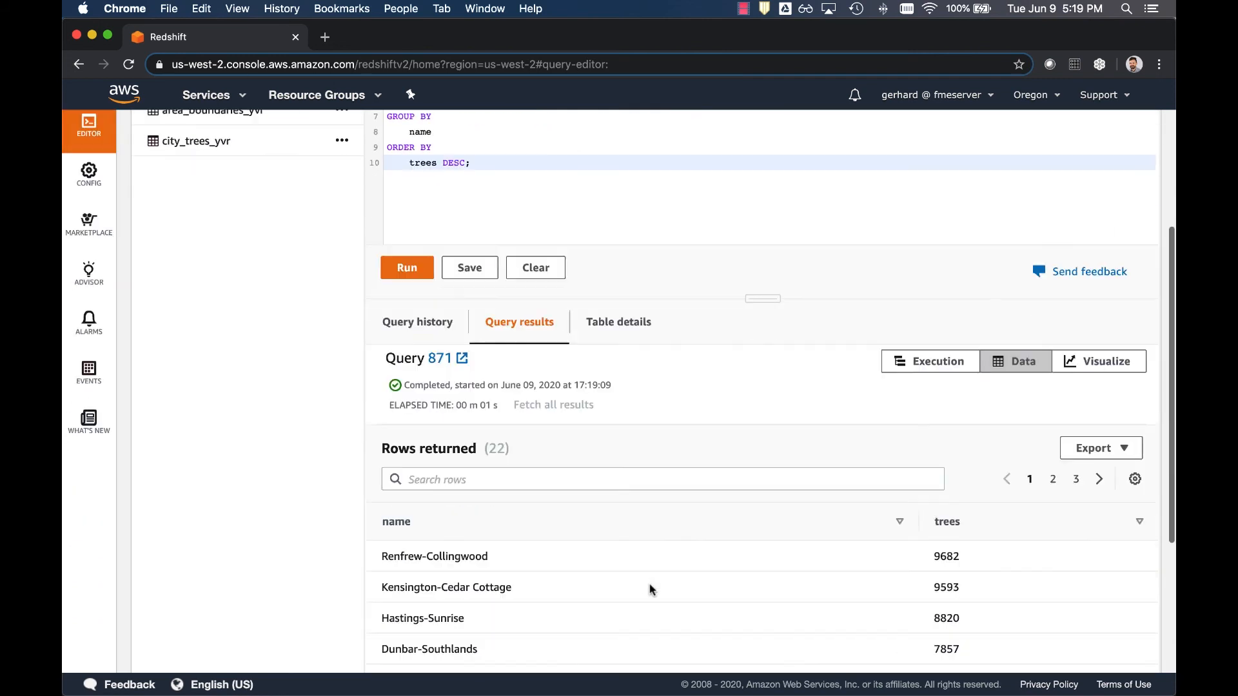
scroll("down", 3)
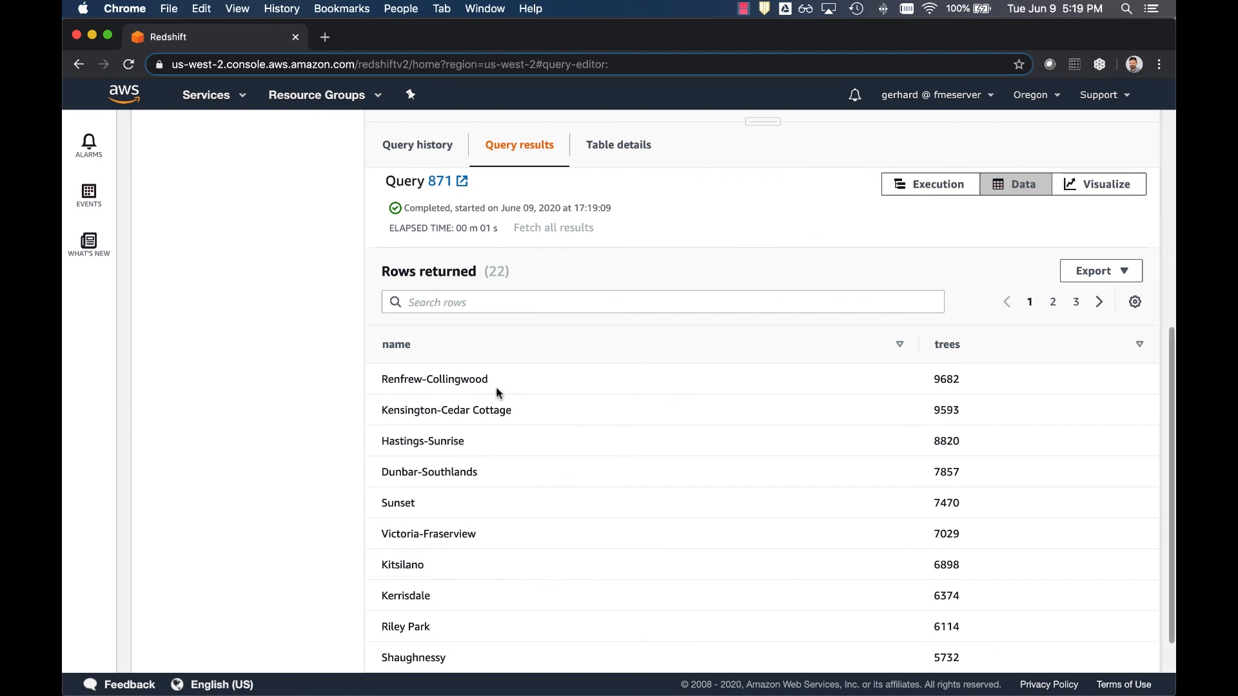
mouse_move(795, 406)
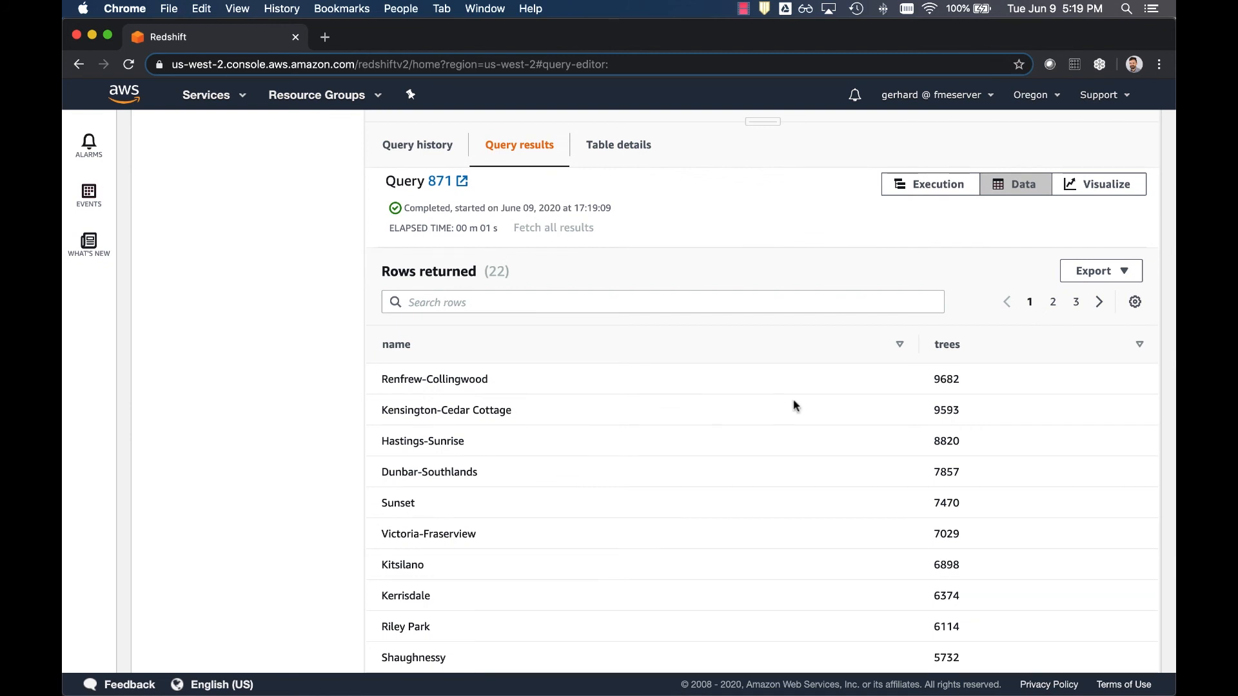